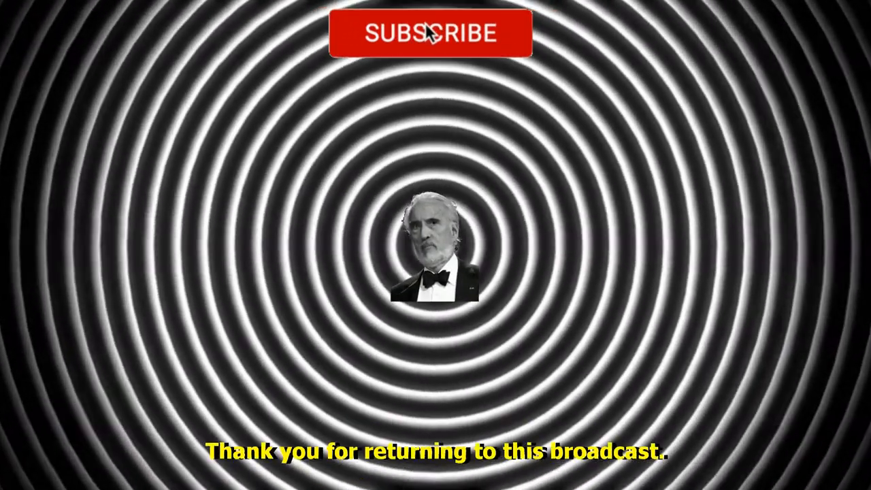
pyautogui.click(429, 32)
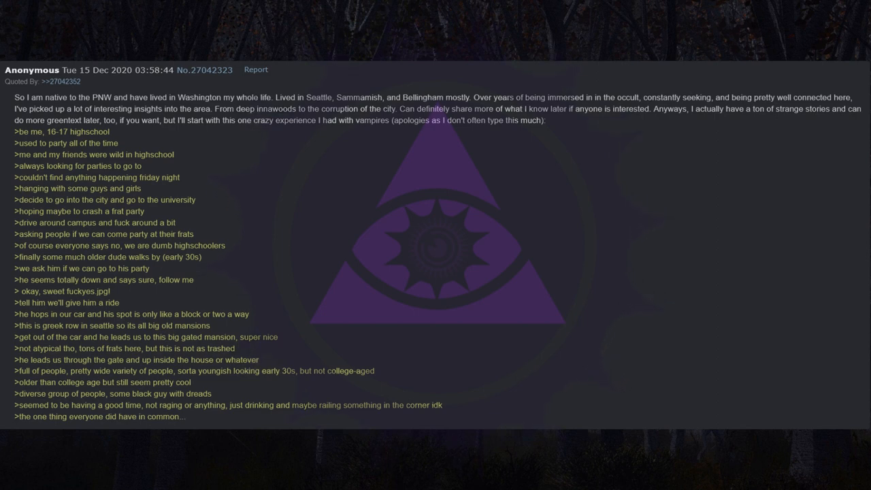
pyautogui.scroll(-3)
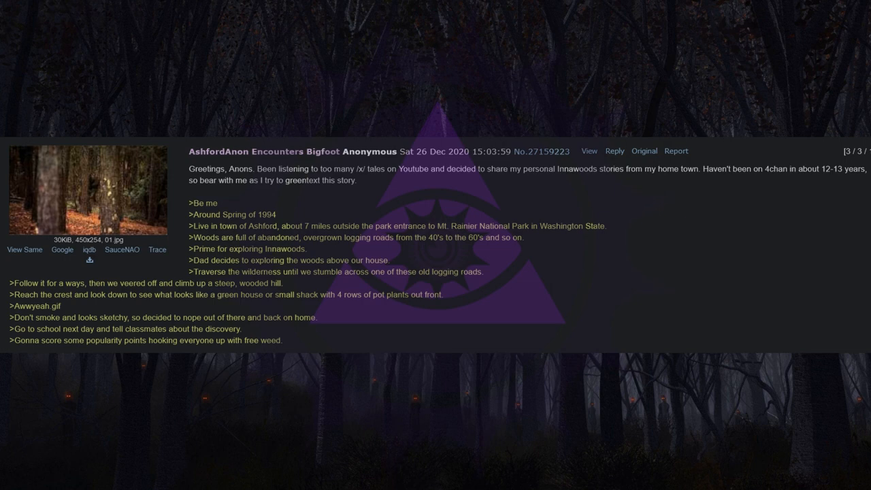
pyautogui.scroll(-3)
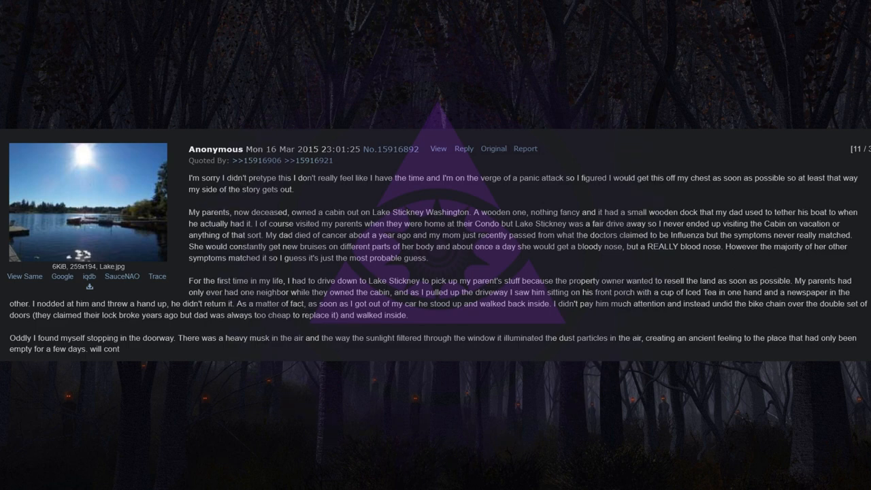
pyautogui.scroll(-3)
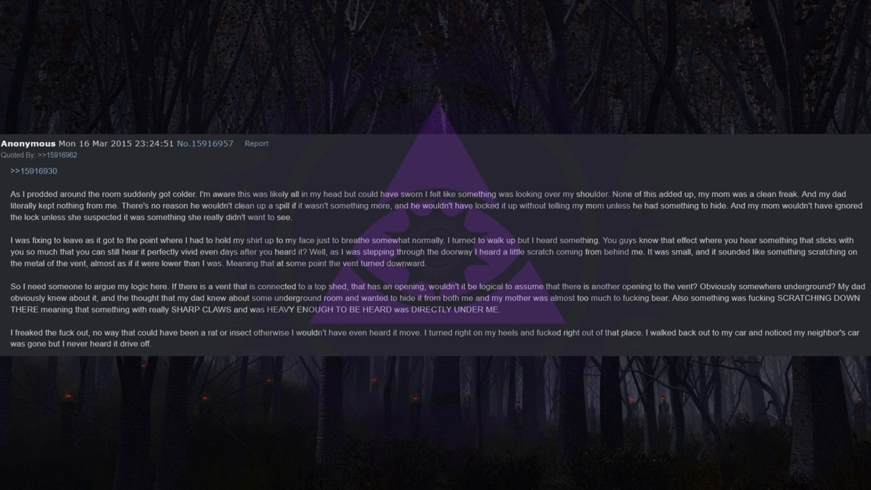
pyautogui.scroll(-3)
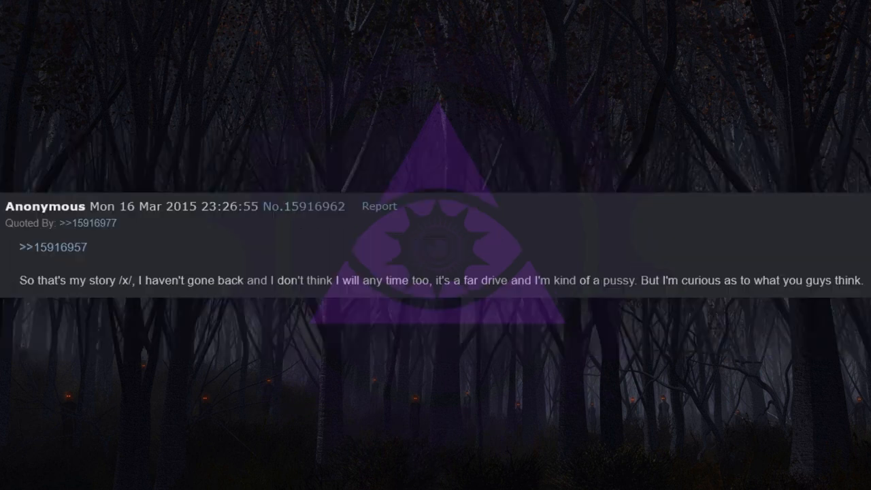